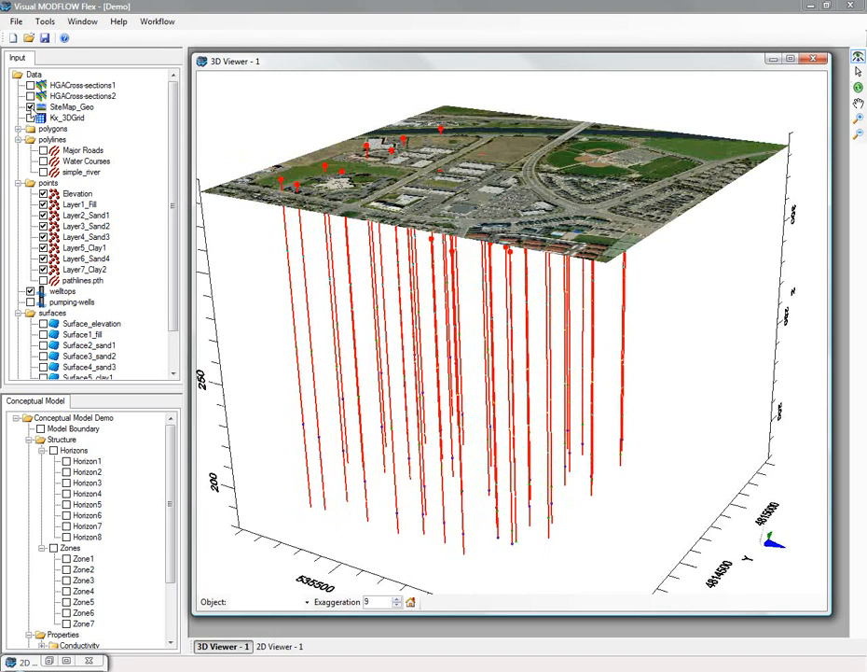
- Hide SiteMap_Geo, show welltops, briefly show HGACross-sections, leaving only welltops visible
{"action": "left_click", "coordinate": [30, 106]}
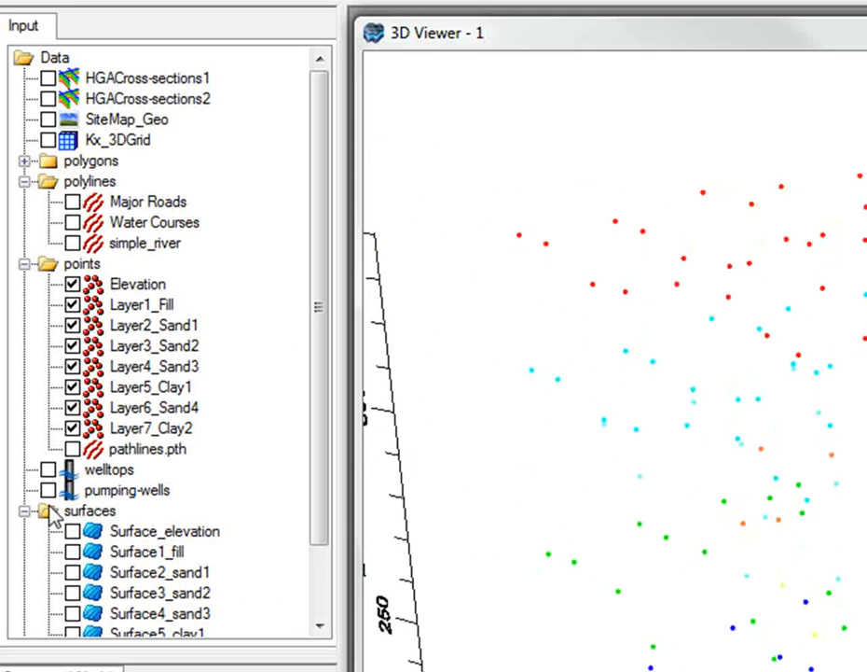
{"action": "left_click", "coordinate": [108, 470]}
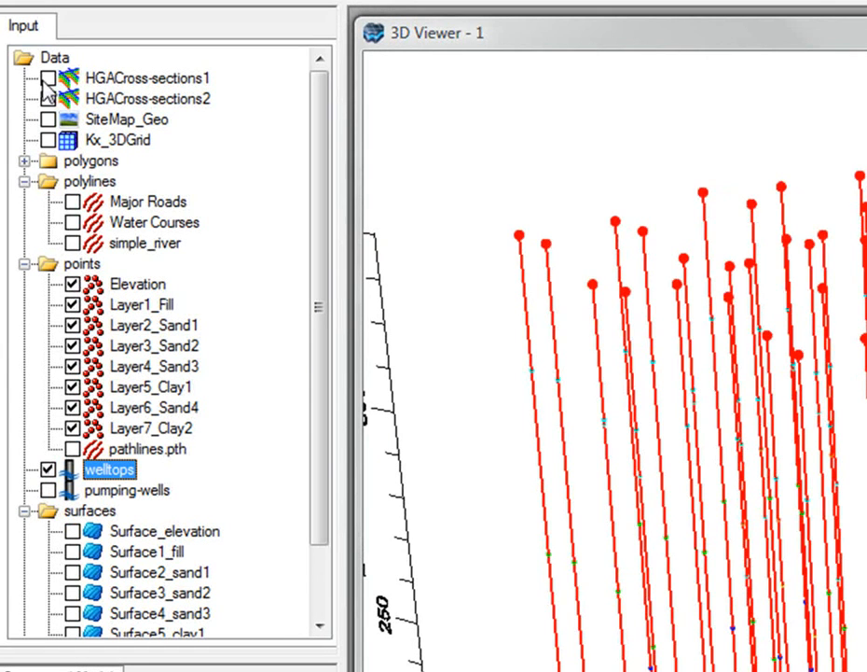
{"action": "left_click", "coordinate": [48, 79]}
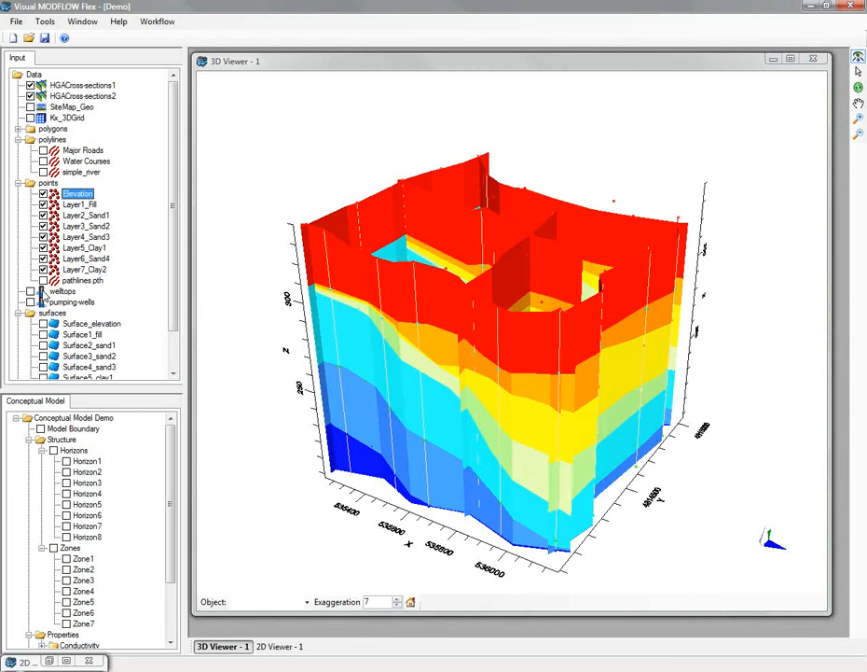
{"action": "left_click", "coordinate": [30, 291]}
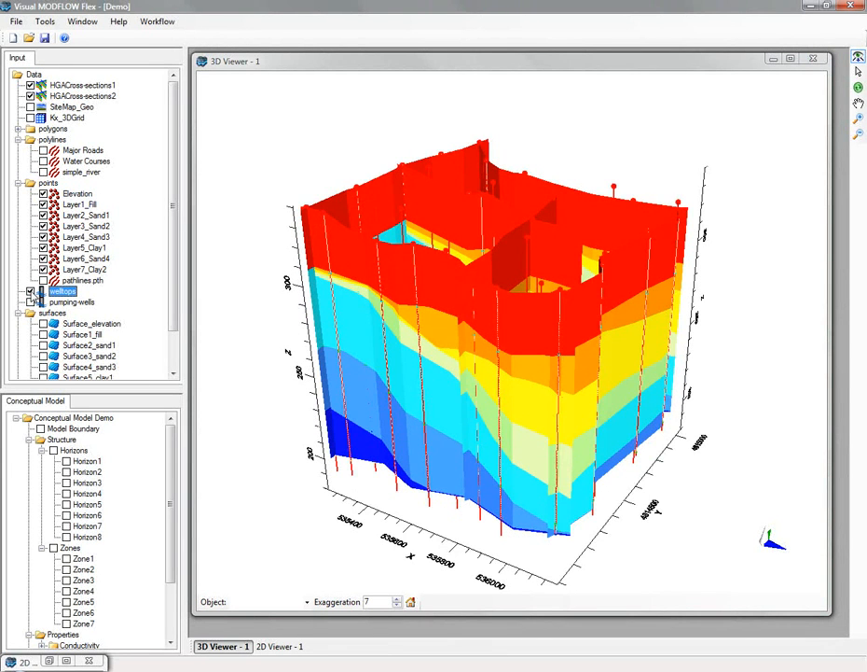
{"action": "left_click", "coordinate": [29, 291]}
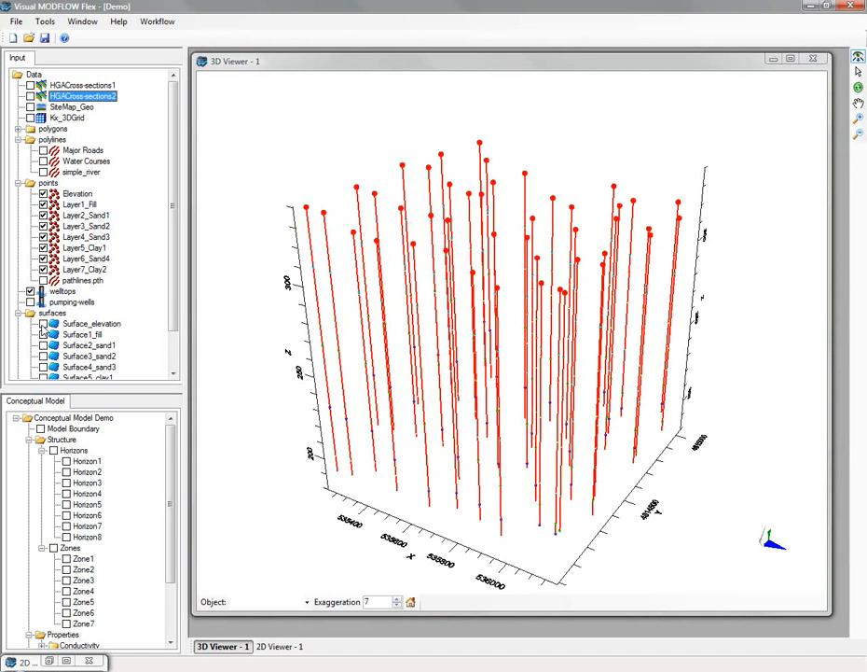
- Switch on Major Roads and Water Courses, then return to the 3D Viewer of the wells
{"action": "scroll", "scroll_direction": "down", "scroll_amount": 3}
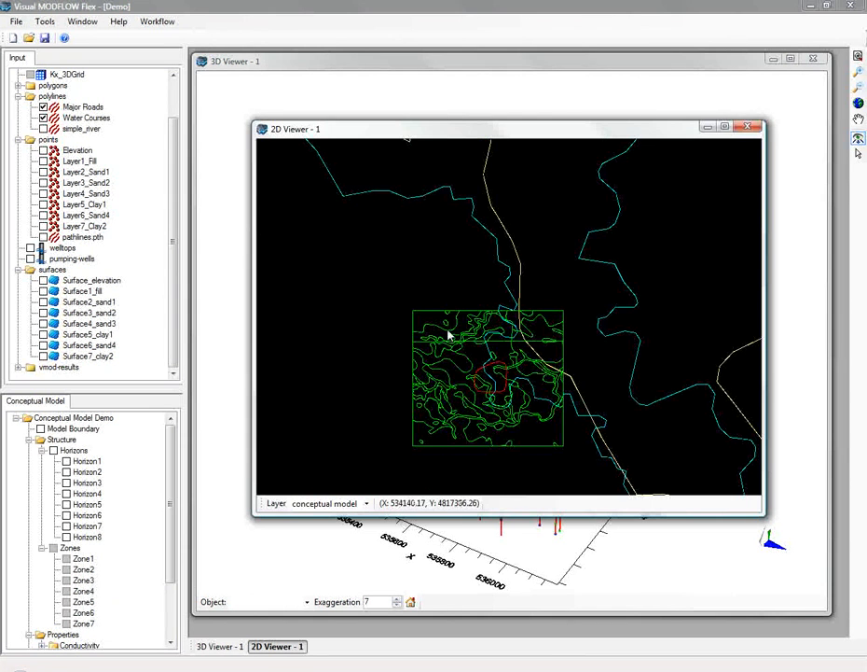
{"action": "mouse_move", "coordinate": [732, 123]}
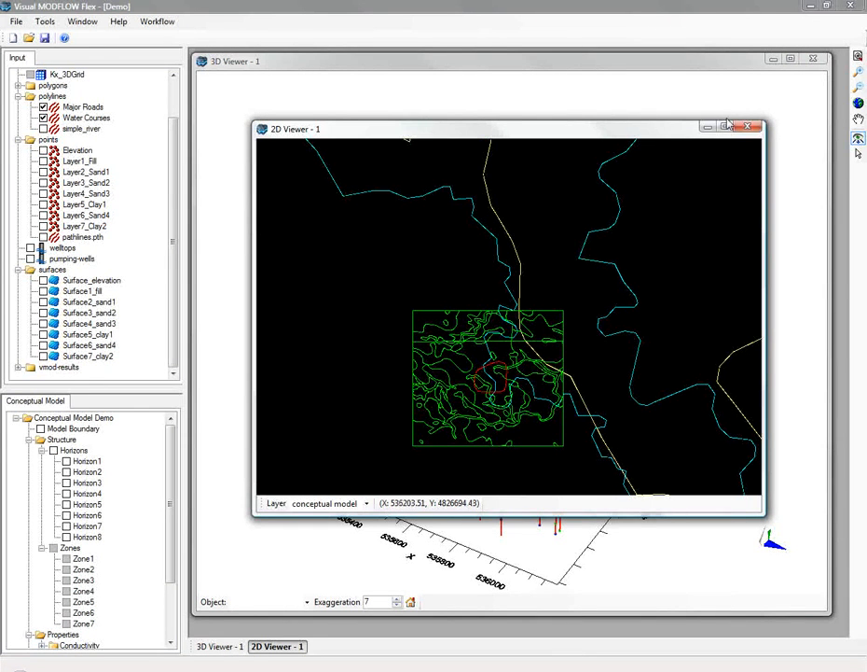
{"action": "left_click", "coordinate": [735, 127]}
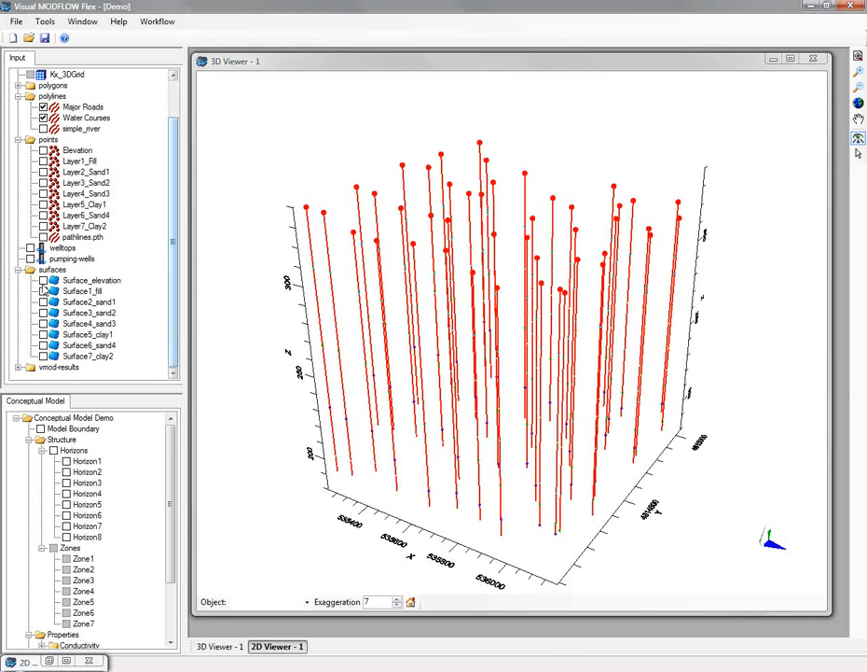
- Show the surfaces from Surface_elevation through Surface7_clay2 stacked in 3D
{"action": "left_click", "coordinate": [89, 280]}
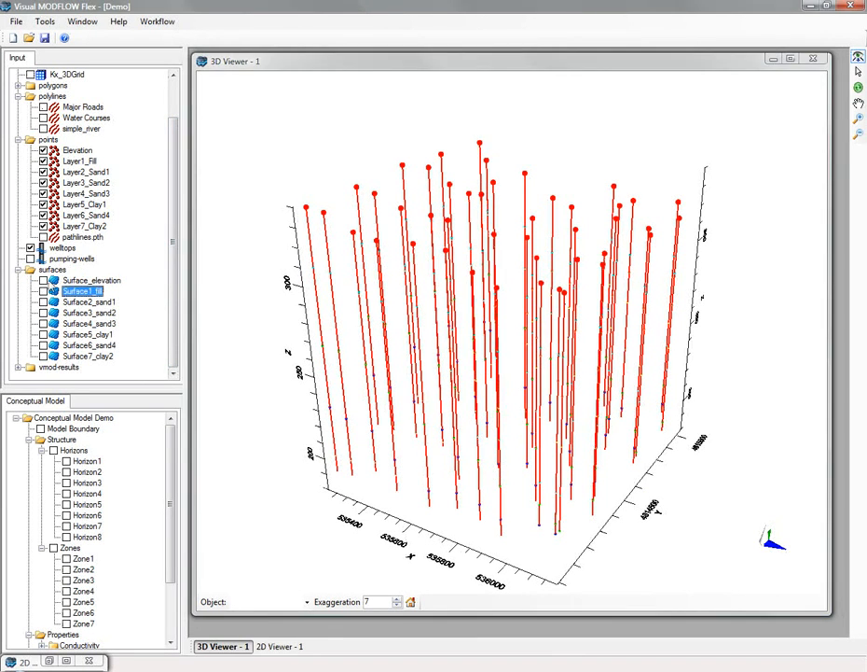
{"action": "left_click", "coordinate": [42, 291]}
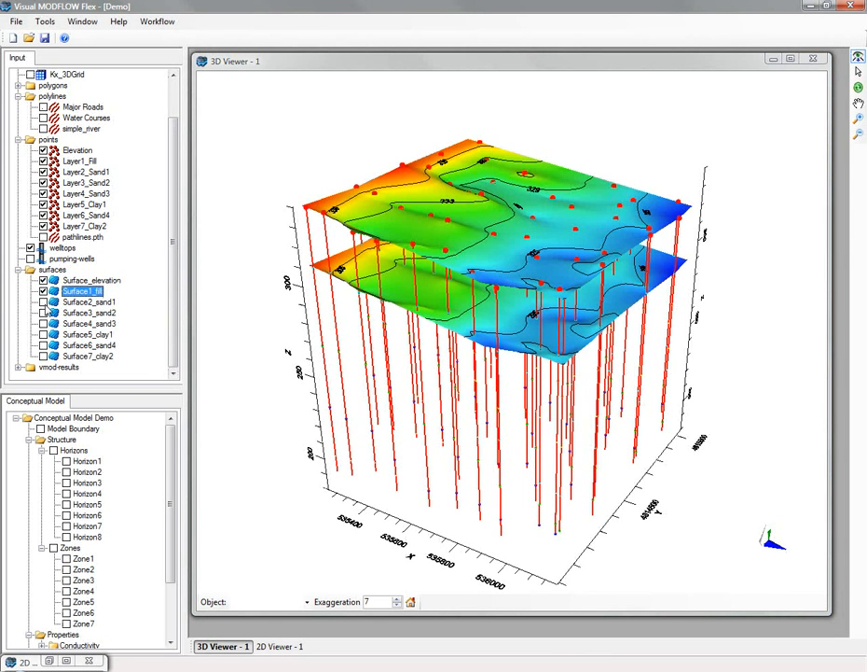
{"action": "left_click", "coordinate": [89, 313]}
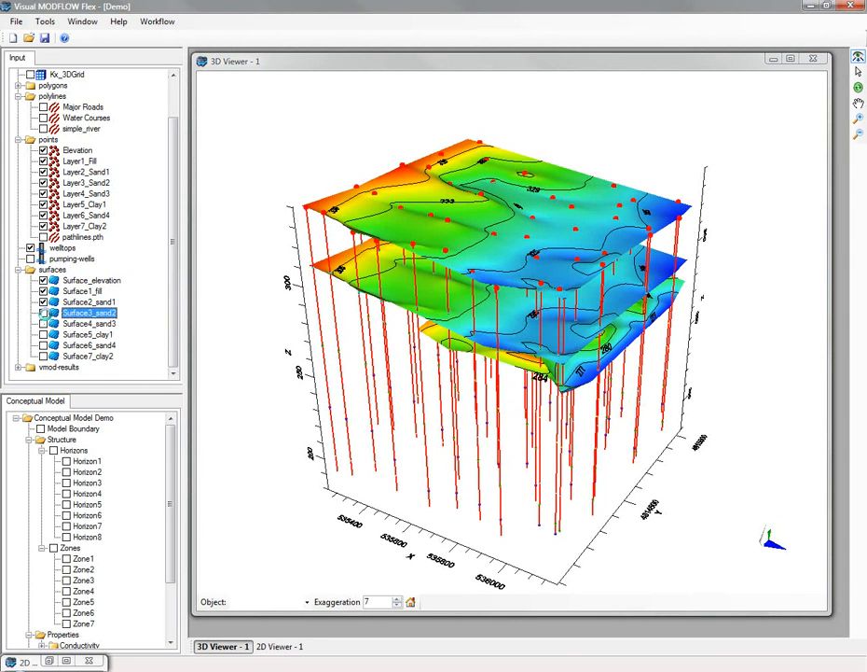
{"action": "left_click", "coordinate": [42, 314]}
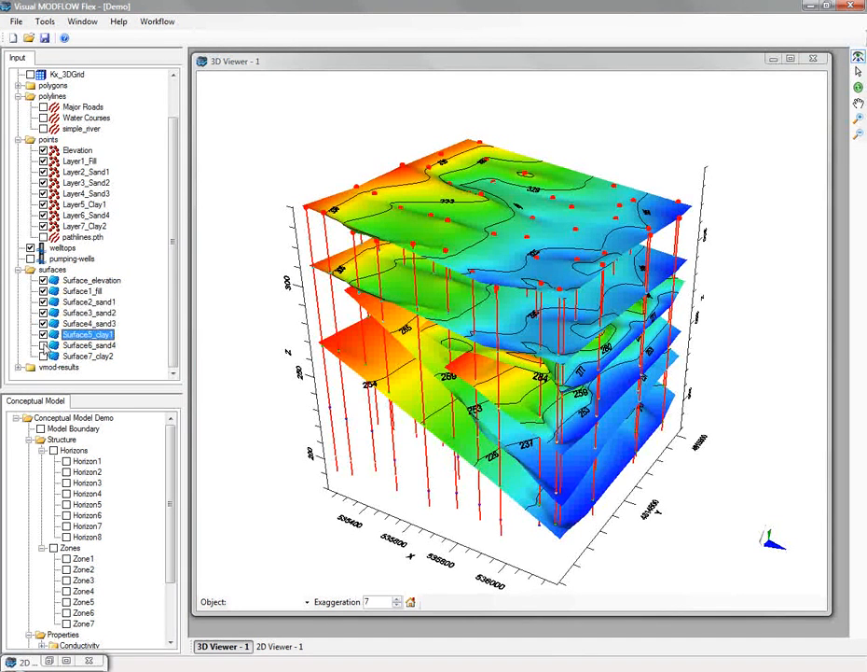
{"action": "left_click", "coordinate": [89, 357]}
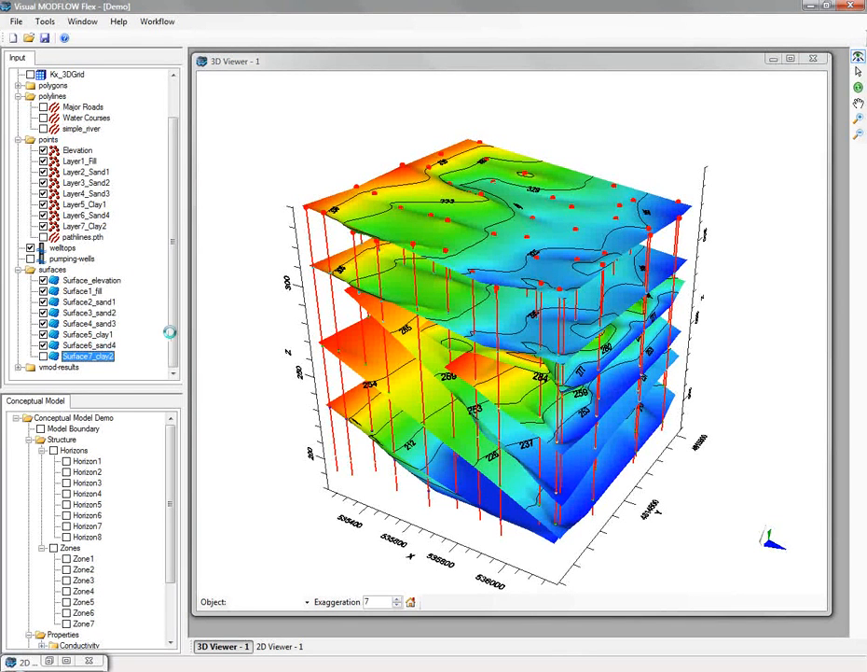
- Hide welltops and the layer points so only the surfaces remain
{"action": "left_click", "coordinate": [29, 247]}
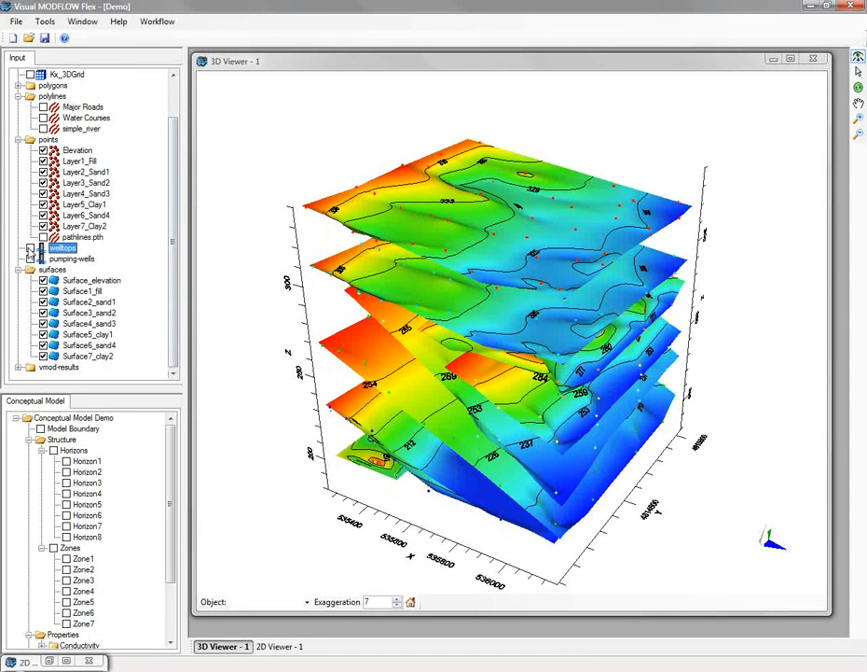
{"action": "left_click", "coordinate": [86, 214]}
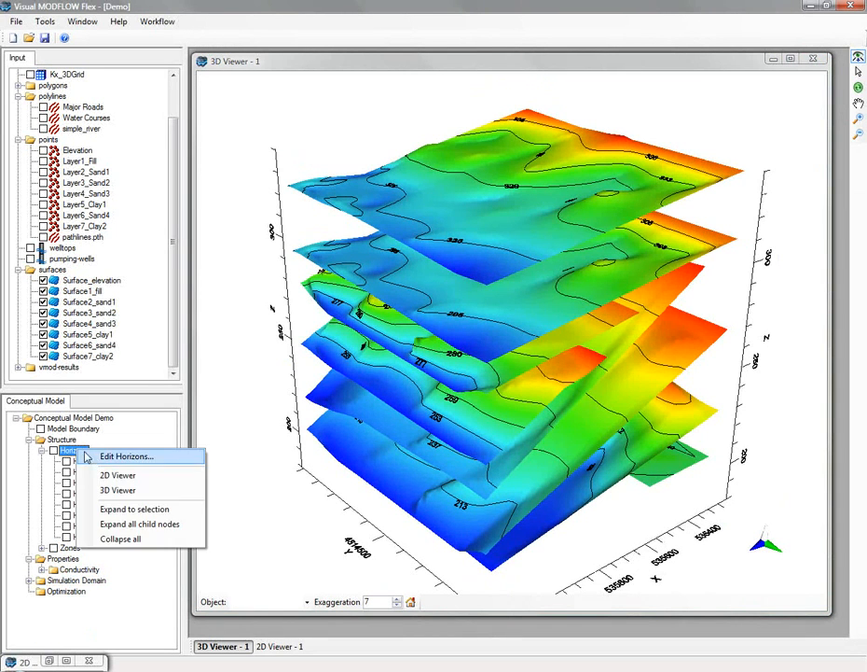
{"action": "left_click", "coordinate": [127, 456]}
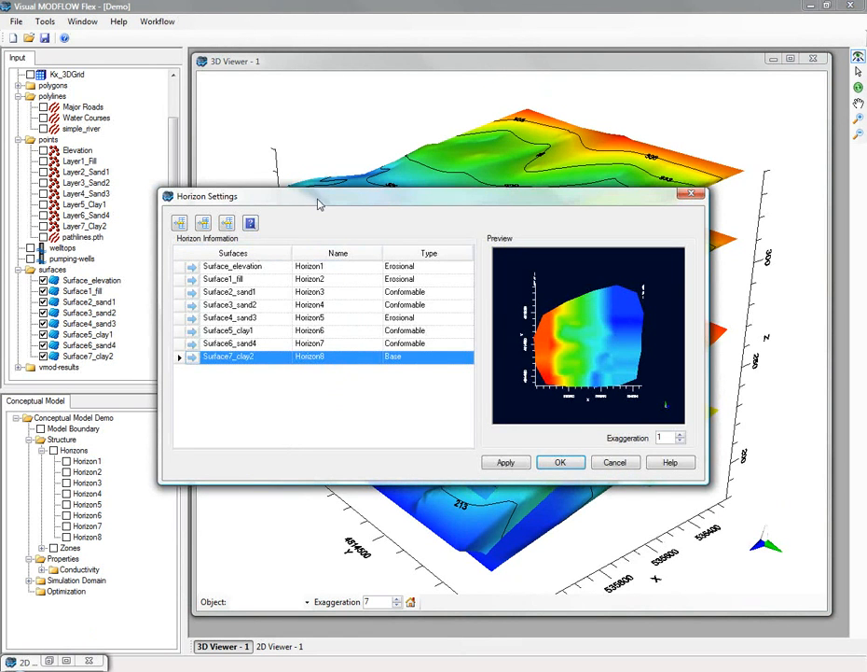
{"action": "left_click_drag", "start_coordinate": [317, 195], "coordinate": [307, 243]}
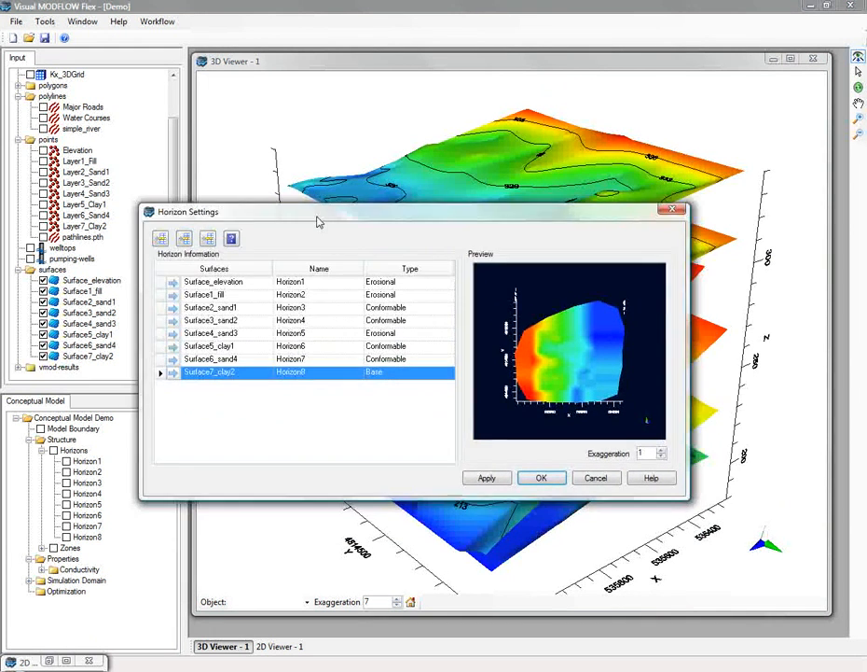
{"action": "left_click", "coordinate": [651, 478]}
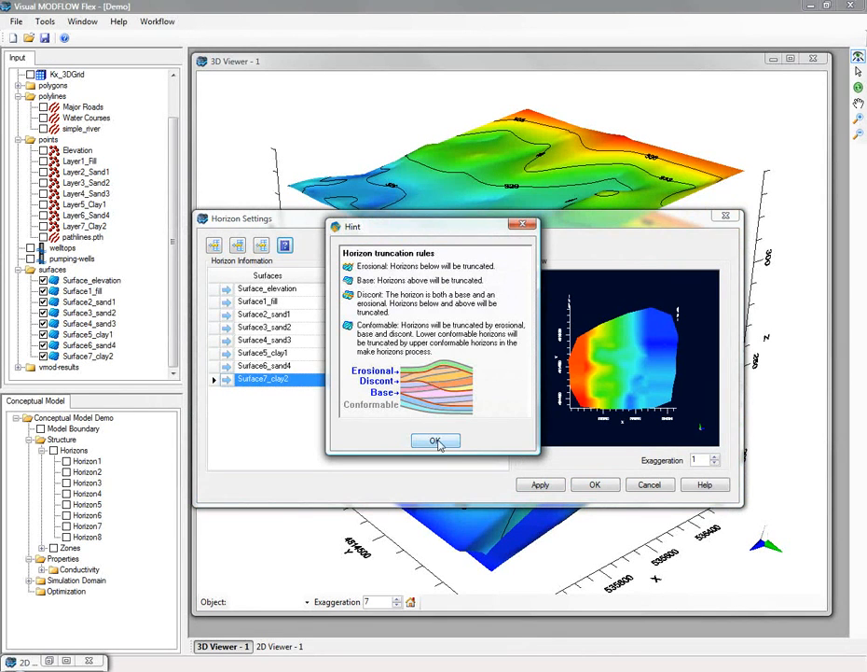
{"action": "left_click", "coordinate": [434, 440]}
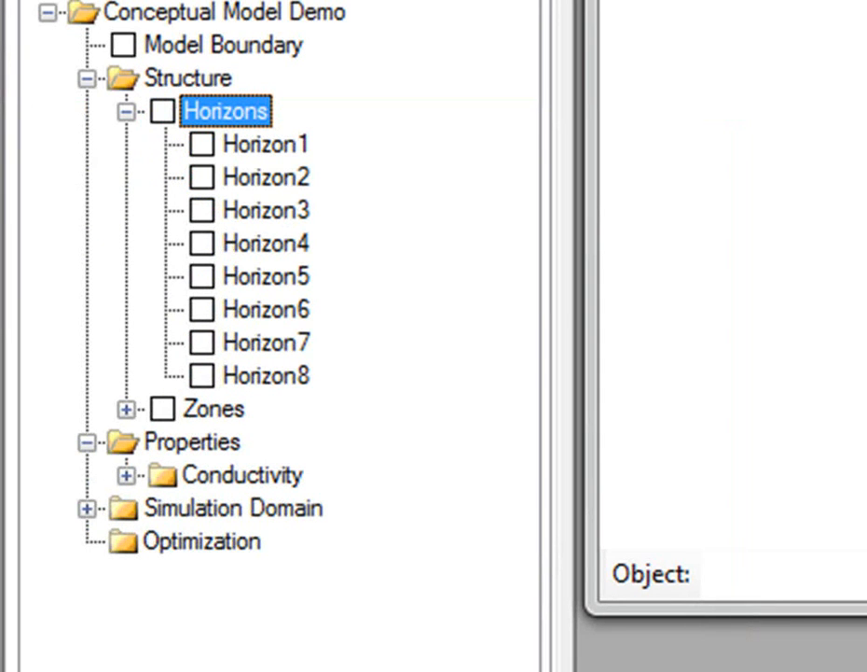
- Show Zones instead of Horizons and hide Zone2, Zone4 and Zone6, leaving alternate zones
{"action": "left_click", "coordinate": [161, 110]}
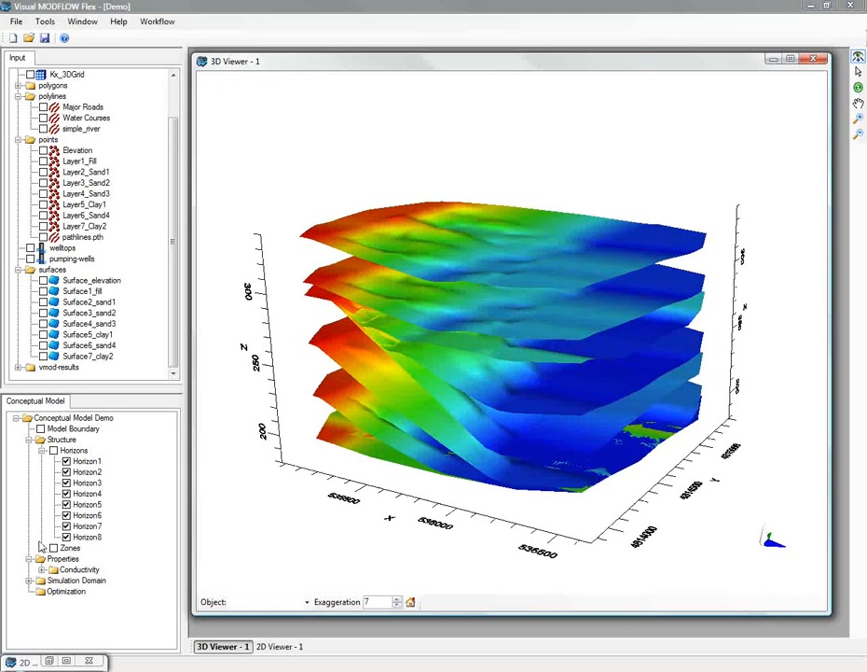
{"action": "left_click", "coordinate": [71, 548]}
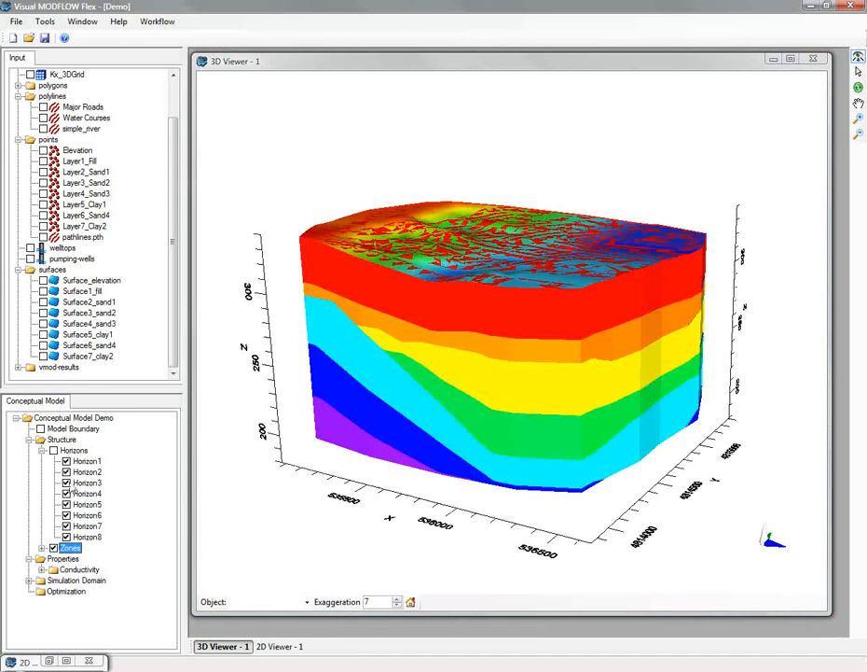
{"action": "left_click", "coordinate": [75, 449]}
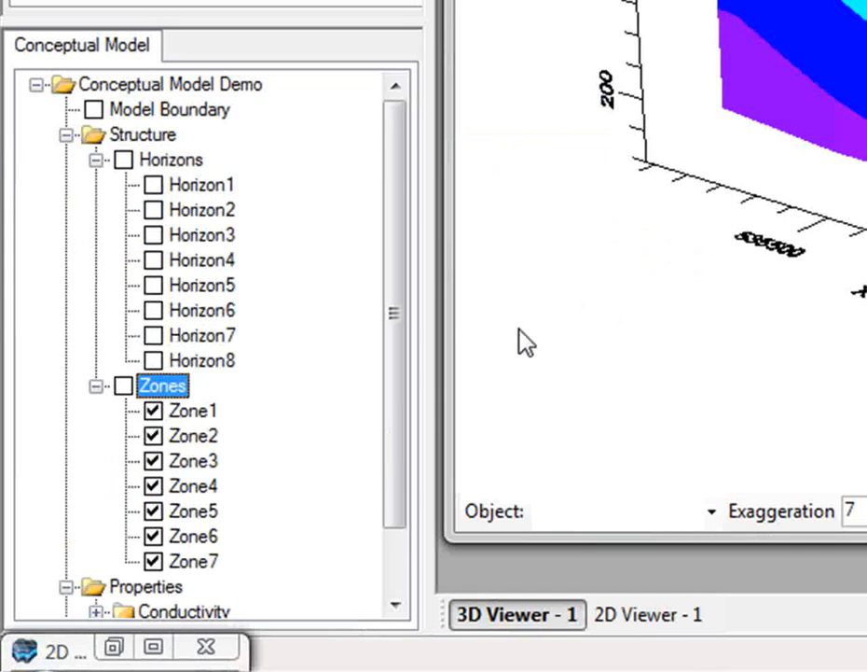
{"action": "left_click", "coordinate": [153, 437]}
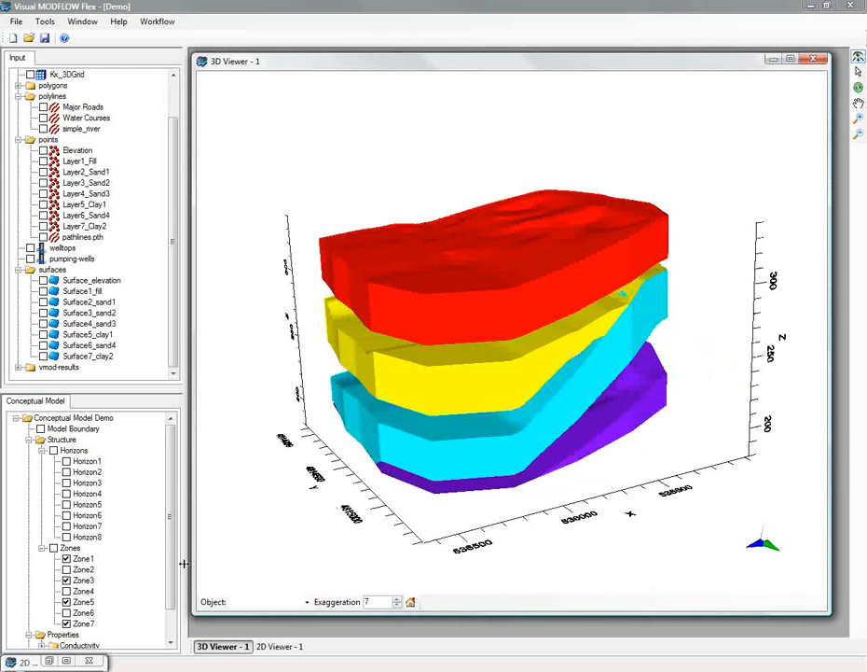
{"action": "left_click", "coordinate": [82, 589]}
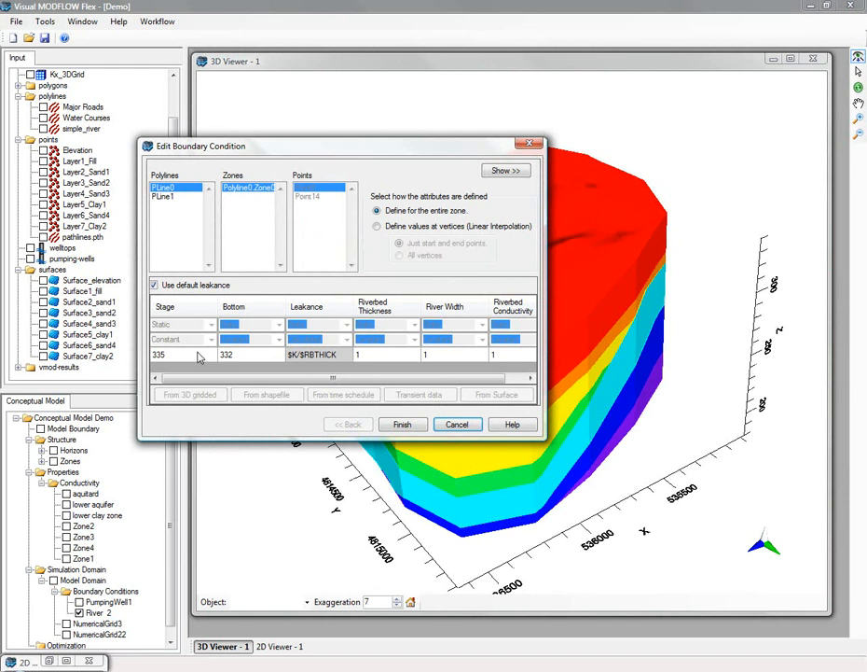
{"action": "mouse_move", "coordinate": [483, 420]}
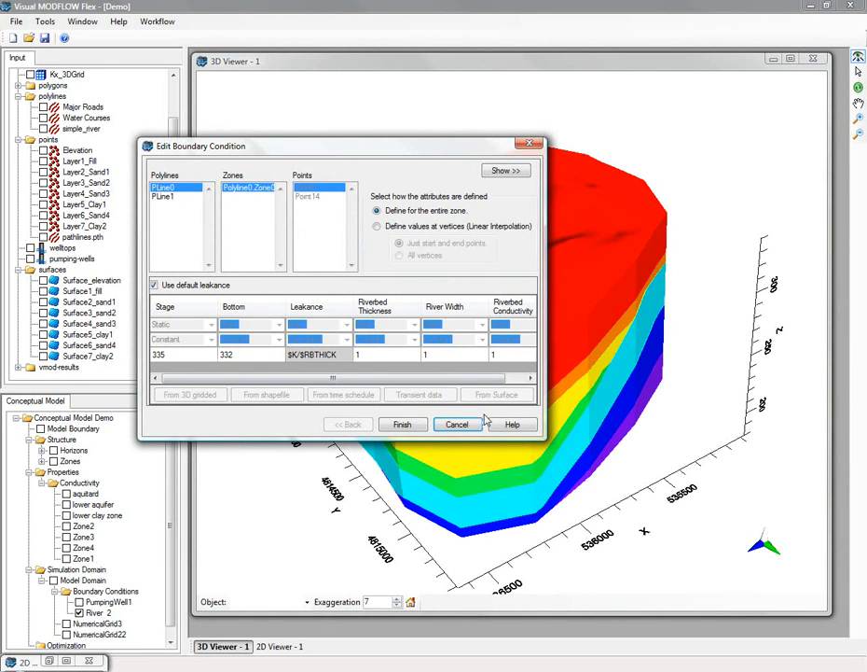